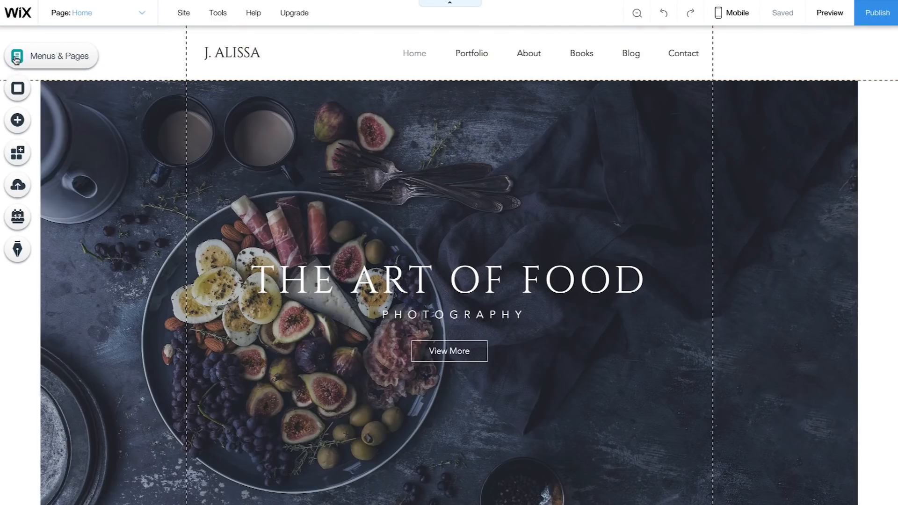
# Browse the page list, add a page named Gallery after Home, then return to Home.
pyautogui.click(17, 56)
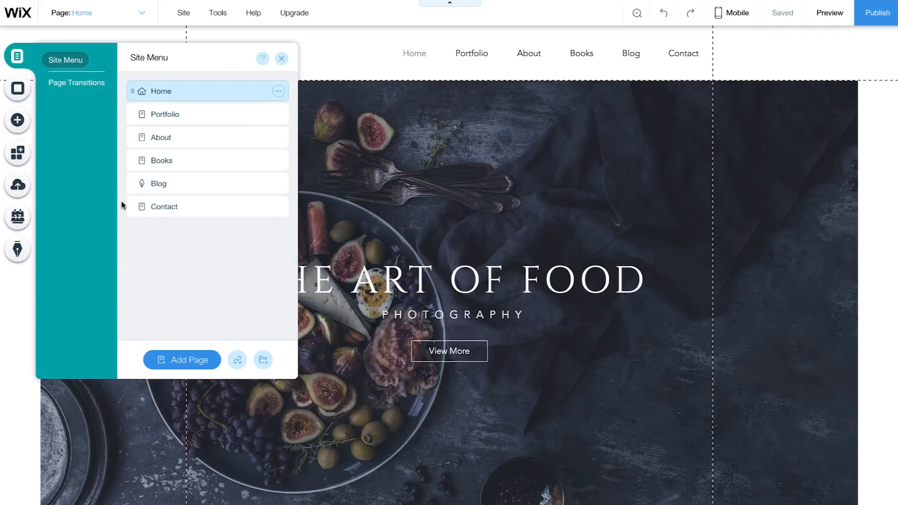
pyautogui.moveTo(122, 73)
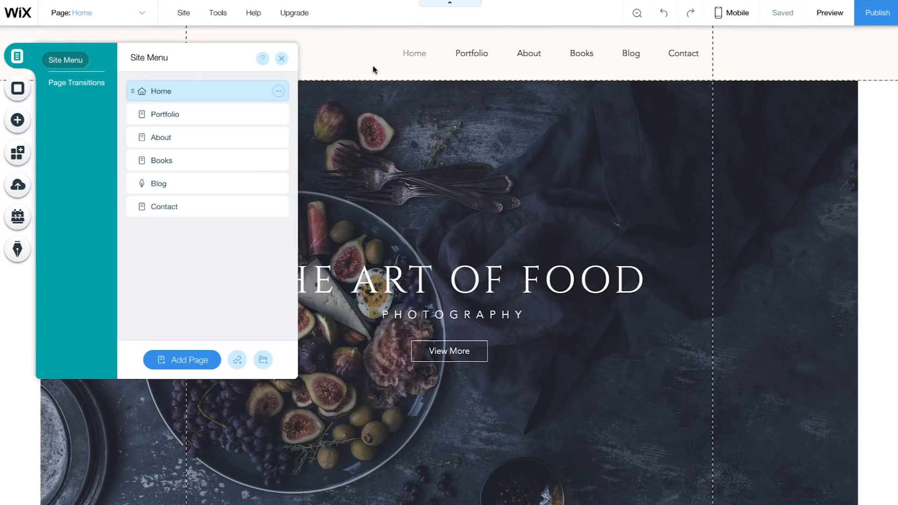
pyautogui.click(281, 58)
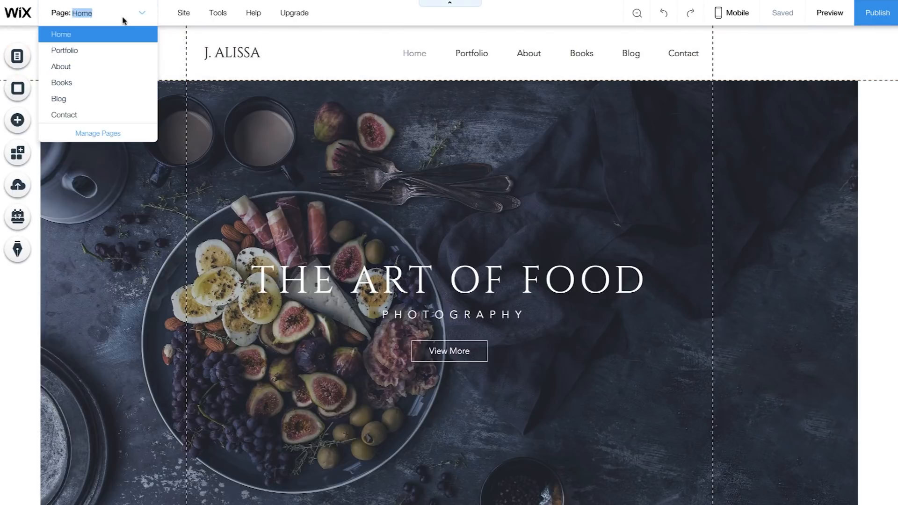
pyautogui.click(61, 82)
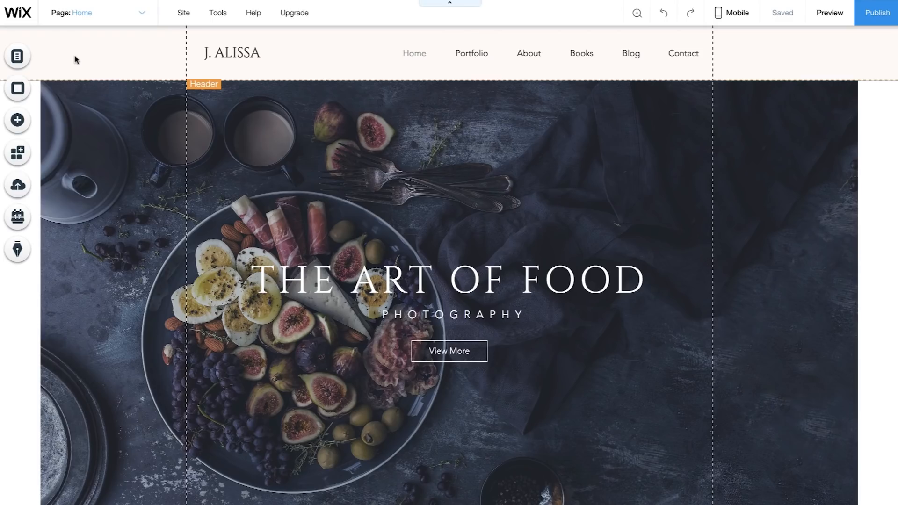
pyautogui.click(16, 56)
pyautogui.write('Galler')
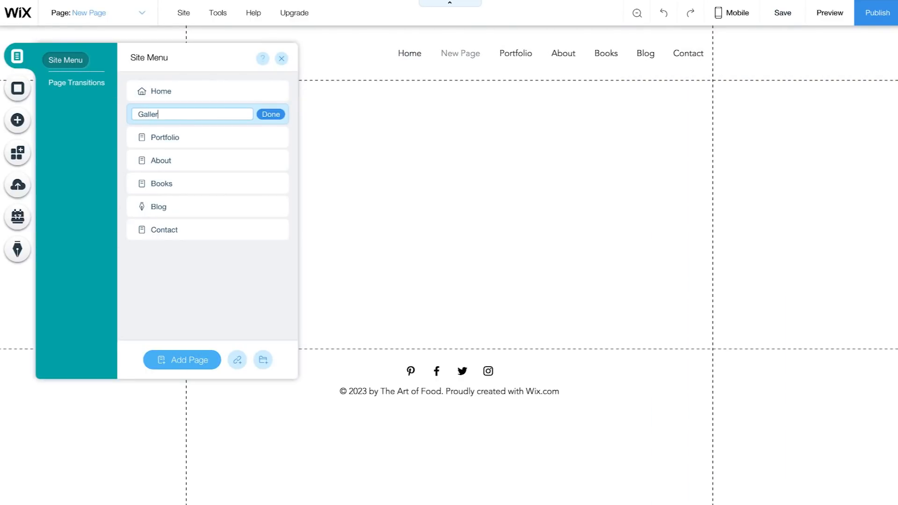
pyautogui.click(270, 114)
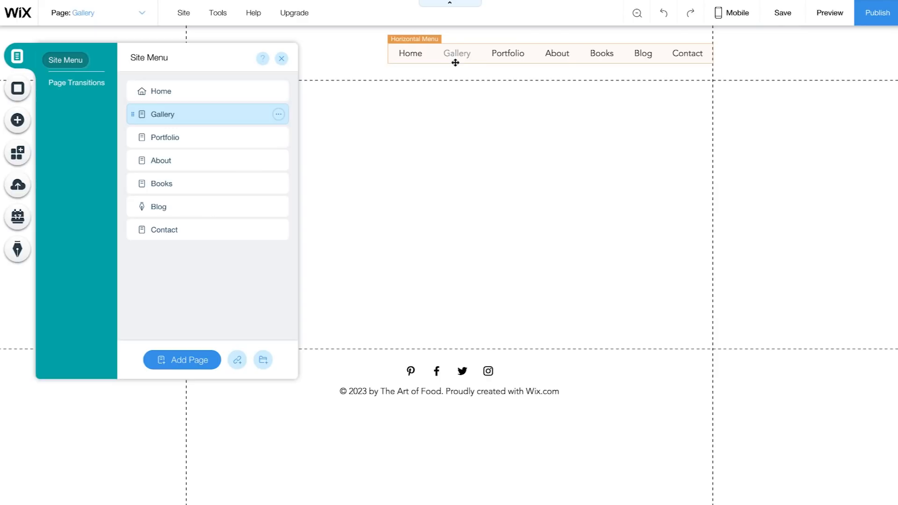
pyautogui.click(281, 58)
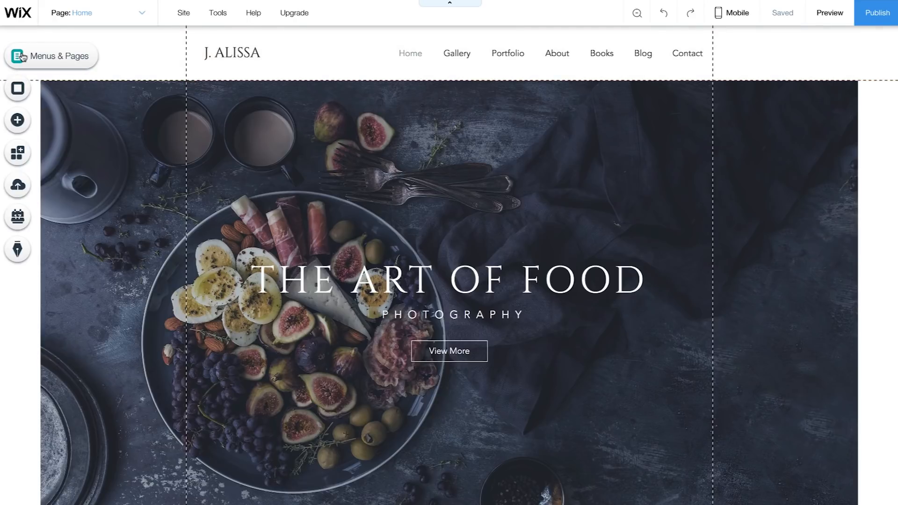
# Duplicate the About page from the Site Menu and confirm the copy.
pyautogui.click(51, 55)
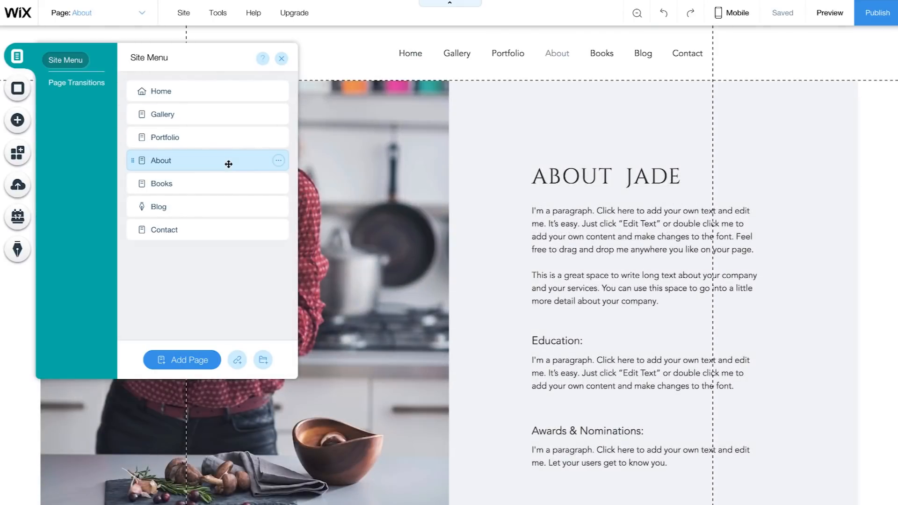
pyautogui.click(278, 160)
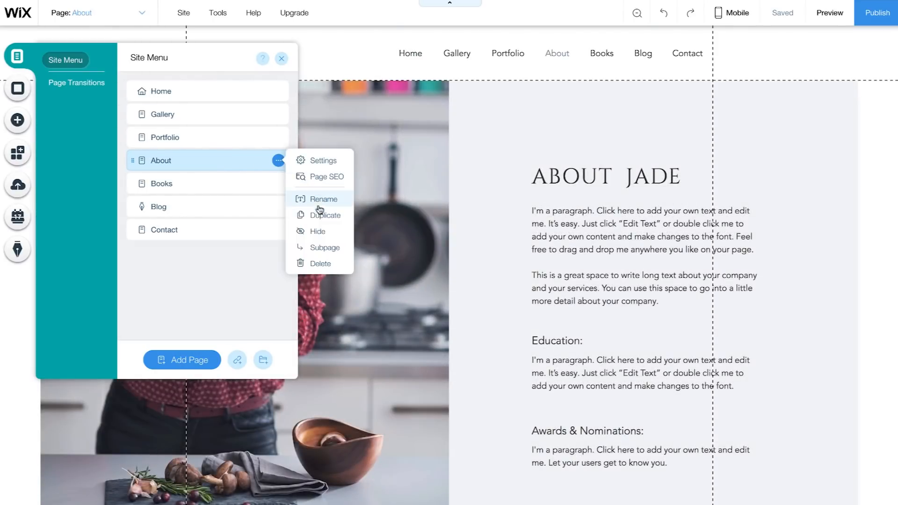
pyautogui.click(326, 215)
pyautogui.write('Awards and Nominations')
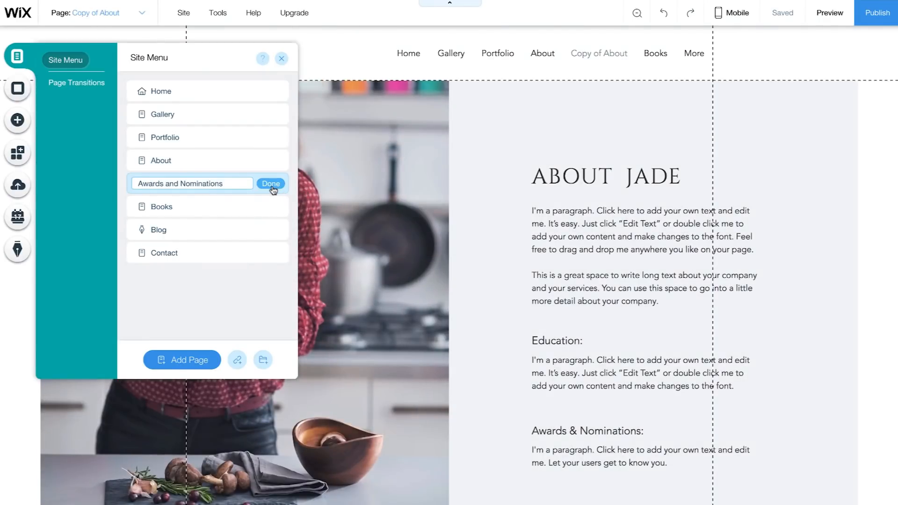
pyautogui.click(270, 184)
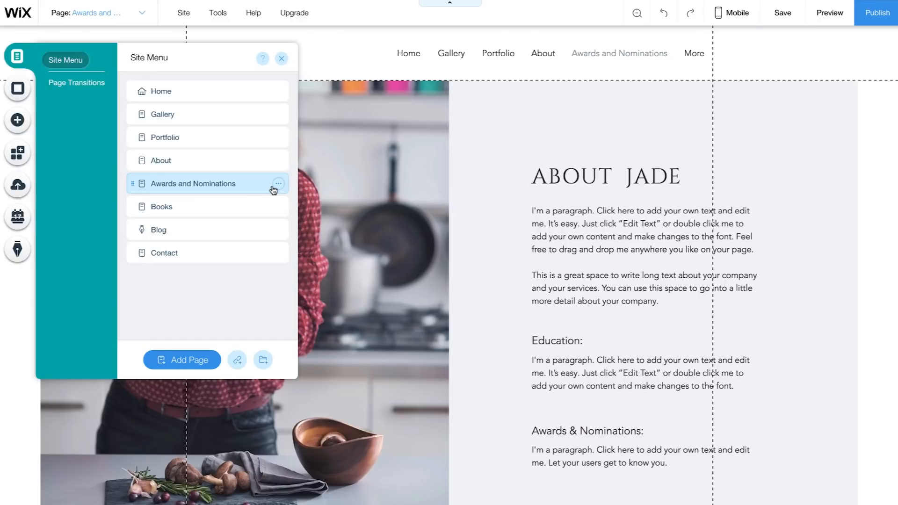
# Rename the duplicated About page to 'Awards'.
pyautogui.click(278, 184)
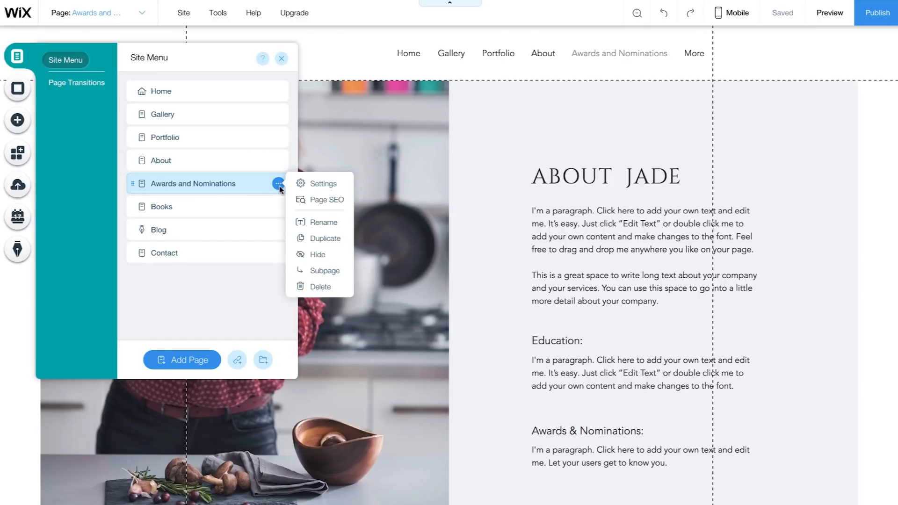
pyautogui.click(323, 222)
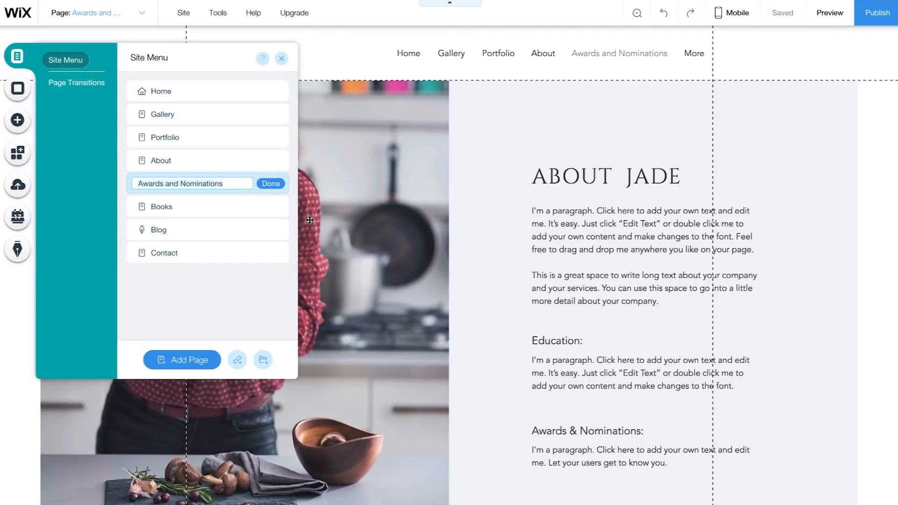
pyautogui.write('Awards')
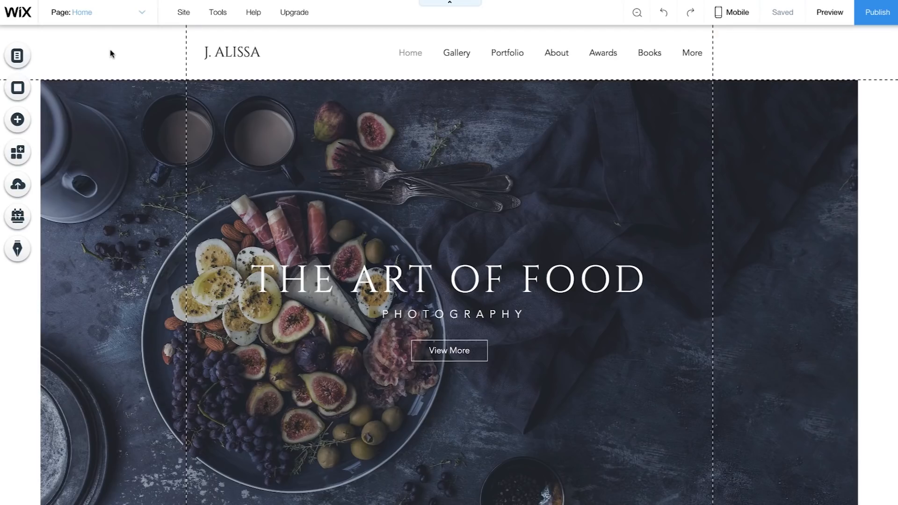
# Delete the Gallery page, confirm the deletion, and close the page list on Home.
pyautogui.click(17, 55)
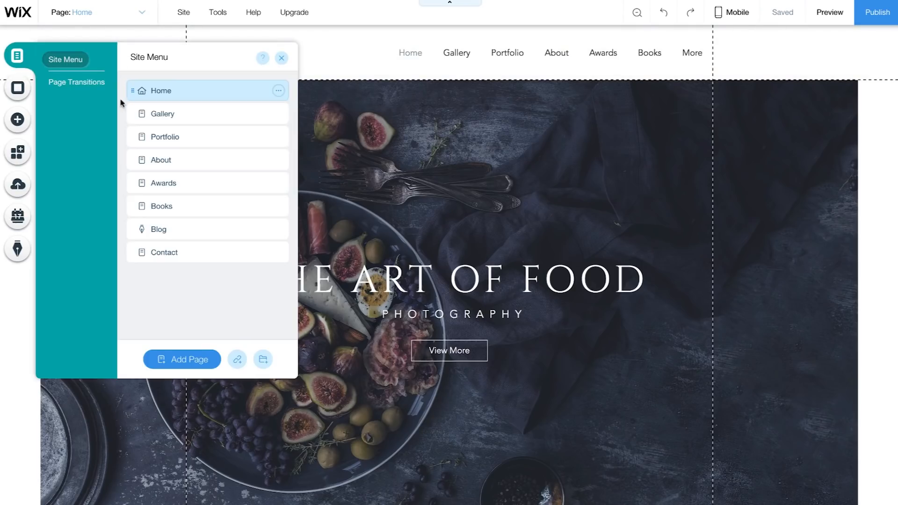
pyautogui.click(162, 113)
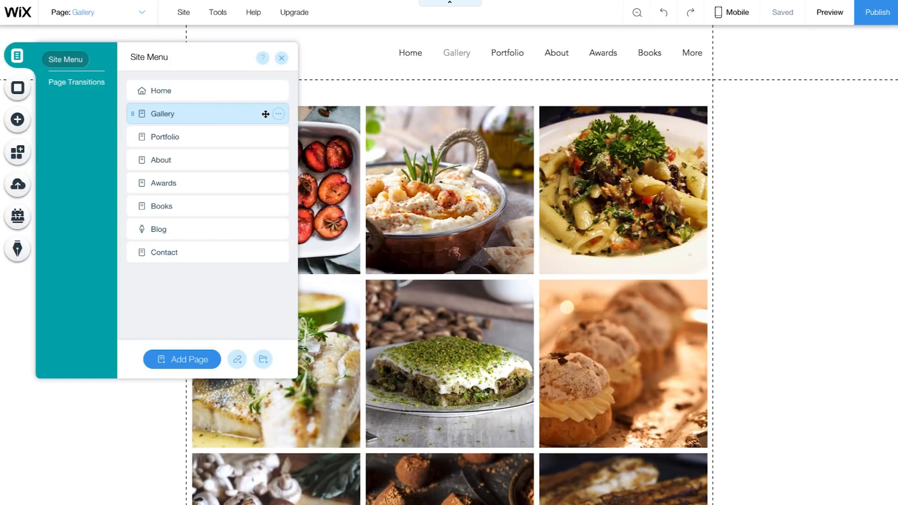
pyautogui.click(278, 114)
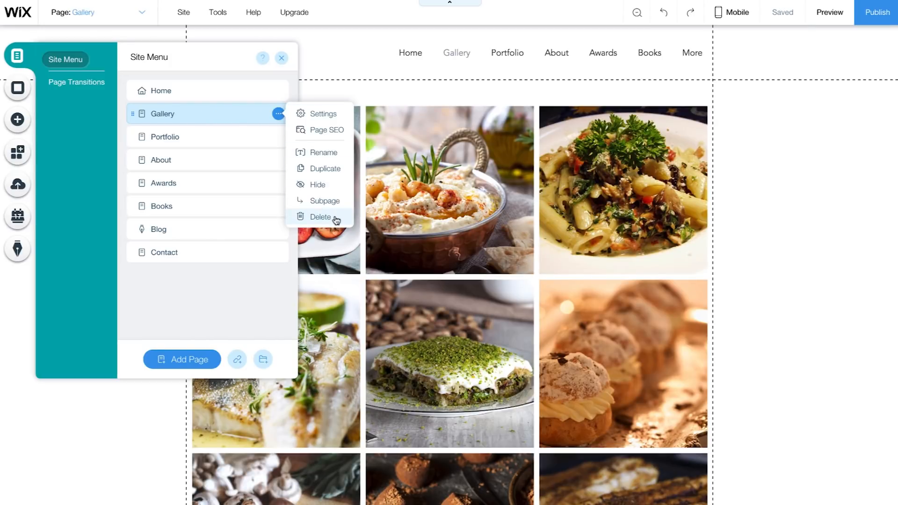
pyautogui.click(321, 217)
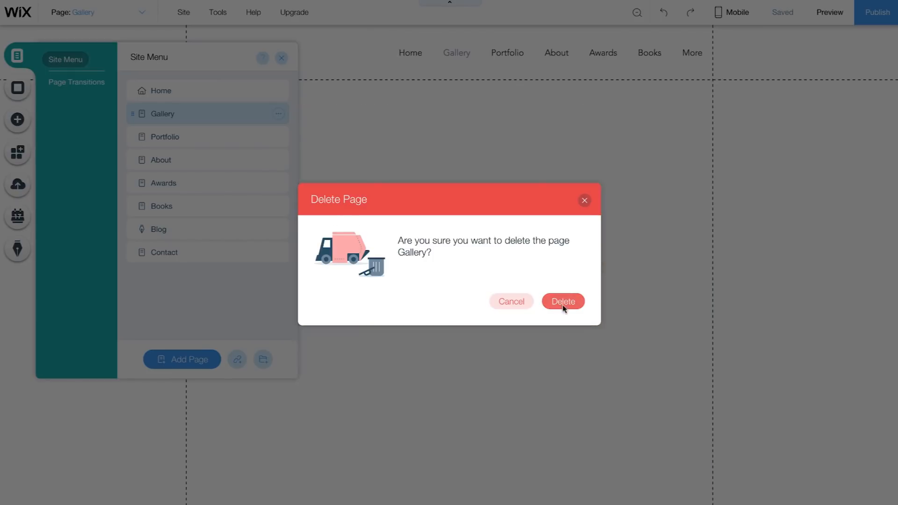
pyautogui.click(562, 301)
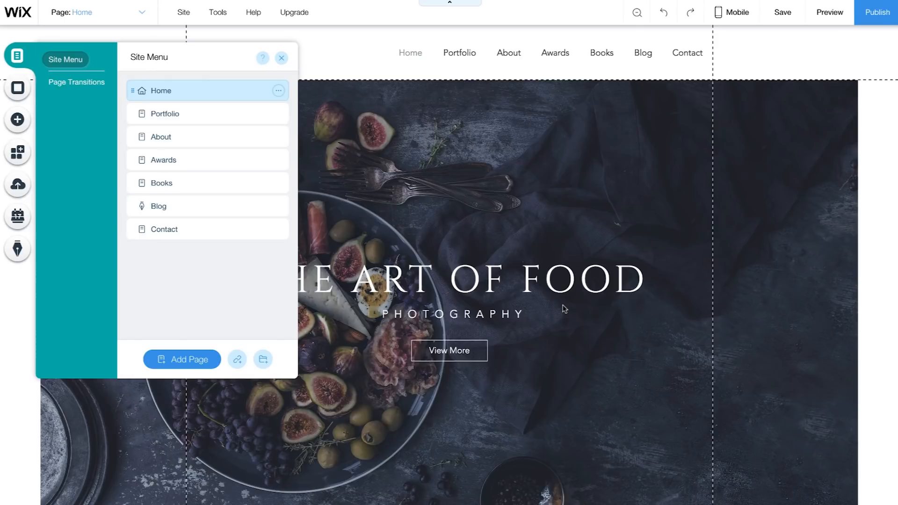
pyautogui.click(281, 58)
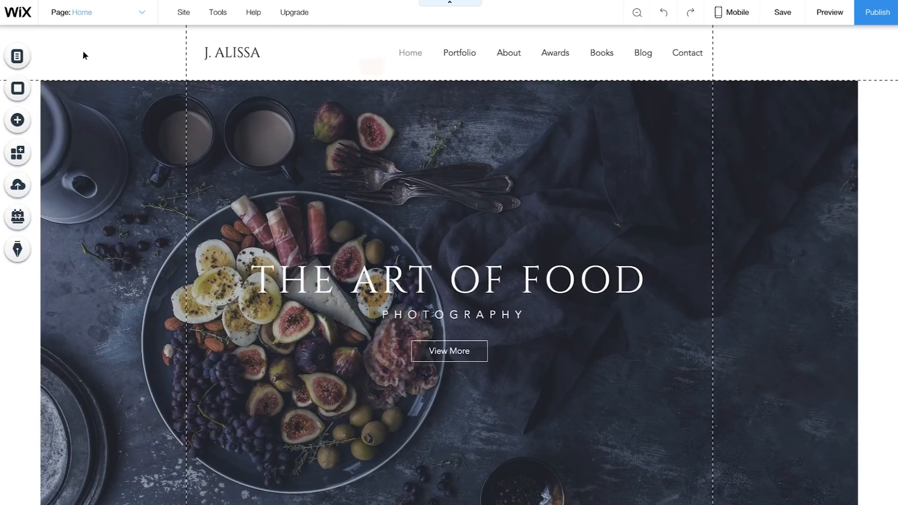
# Open the Gallery page and set it to Show in the navigation again.
pyautogui.click(18, 56)
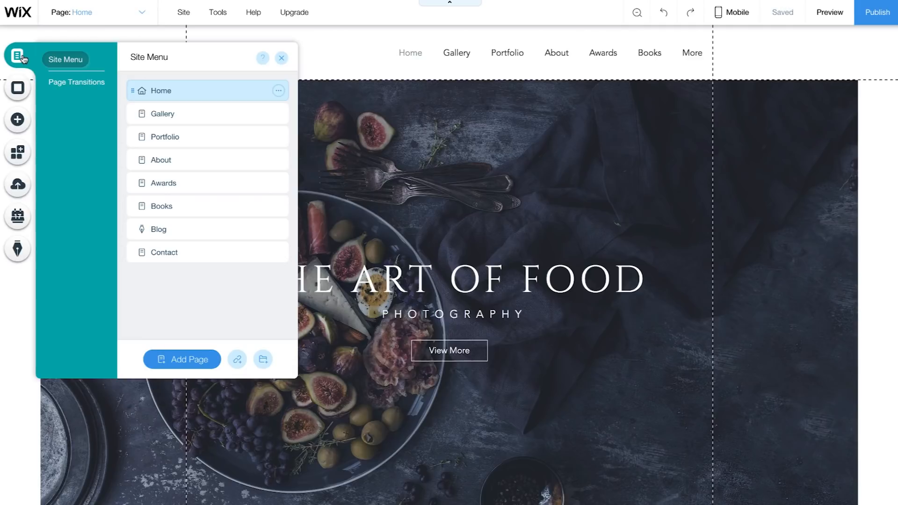
pyautogui.click(162, 113)
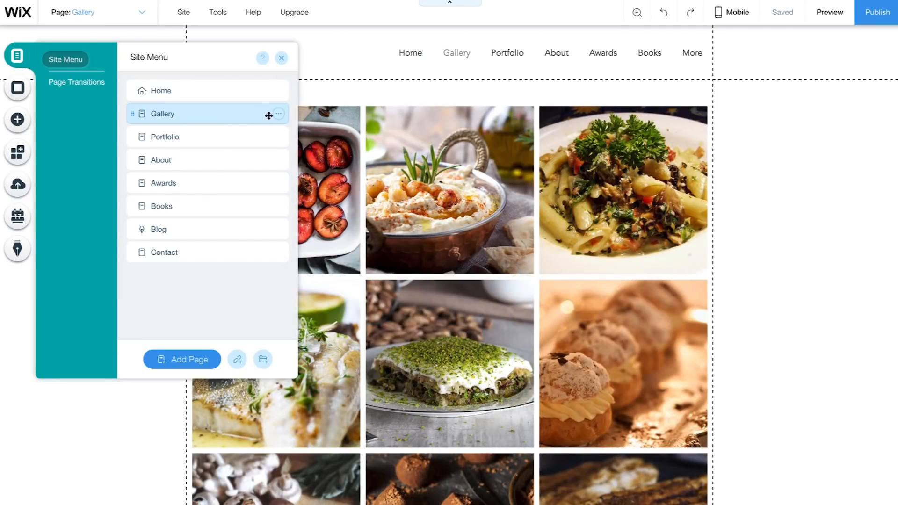
pyautogui.click(278, 114)
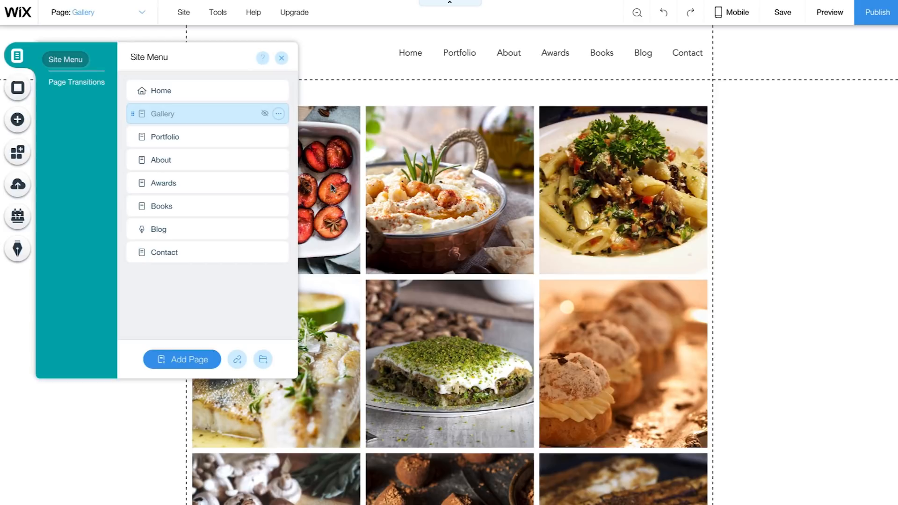
pyautogui.click(279, 113)
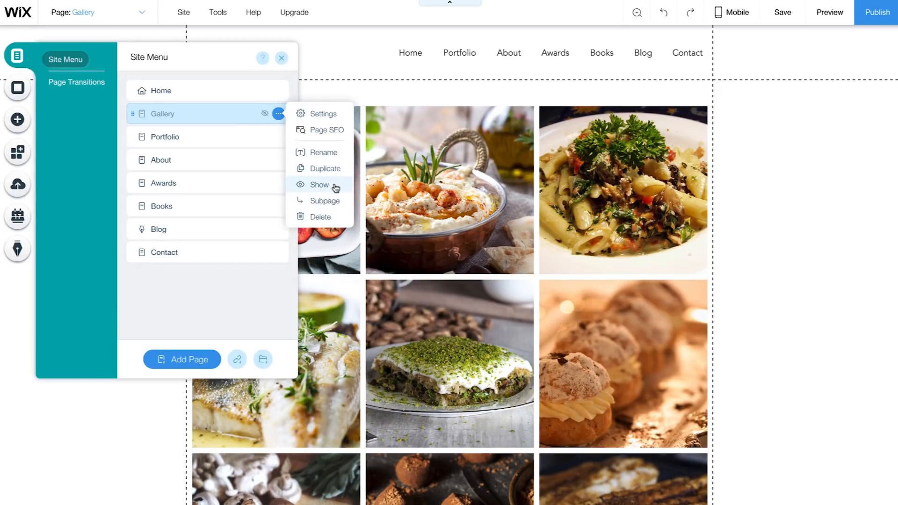
pyautogui.click(319, 184)
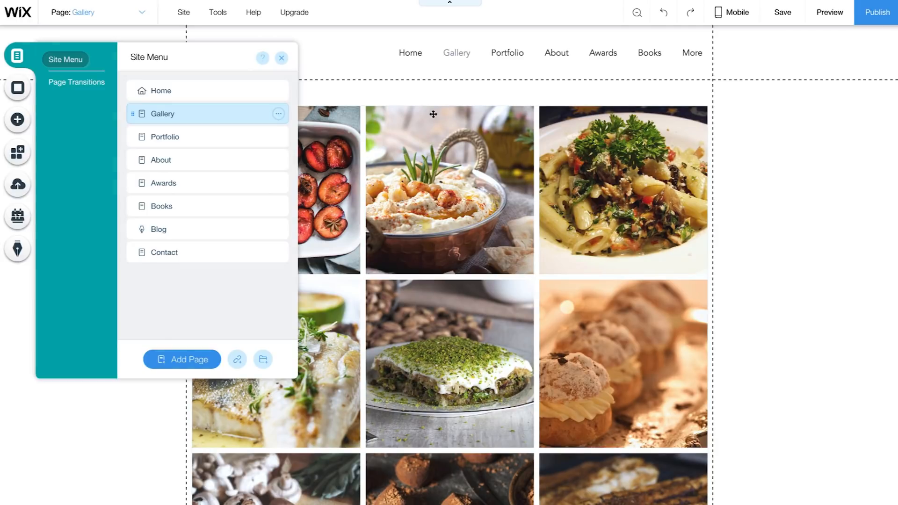
pyautogui.moveTo(452, 73)
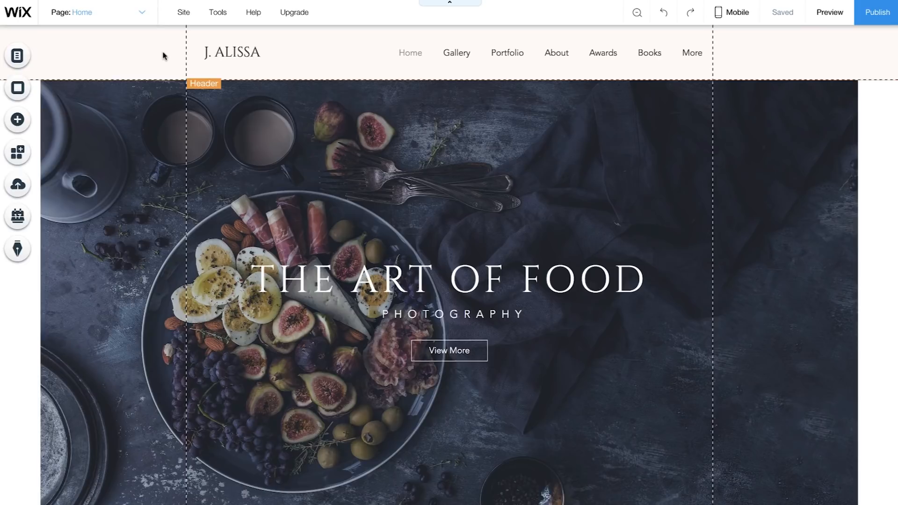
pyautogui.moveTo(17, 55)
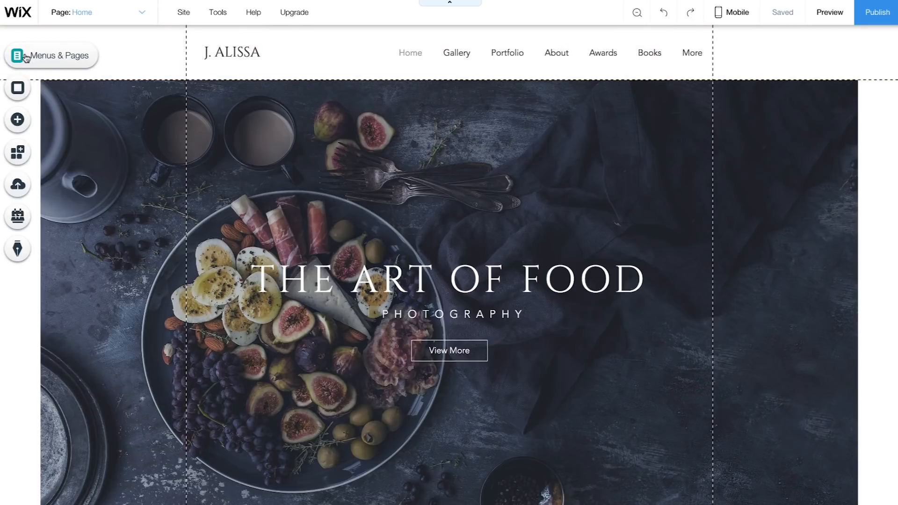
# In Portfolio's page Settings, choose Set for 'Make this your homepage?' and close.
pyautogui.click(51, 56)
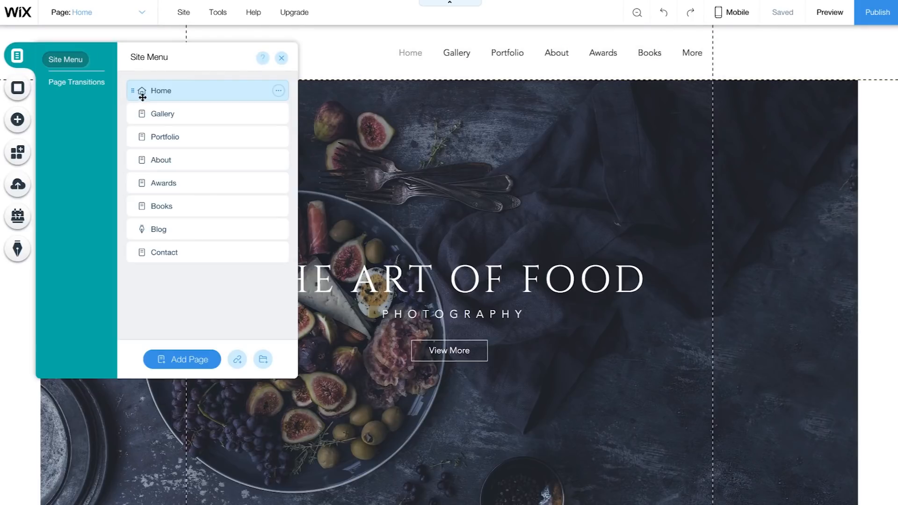
pyautogui.moveTo(142, 97)
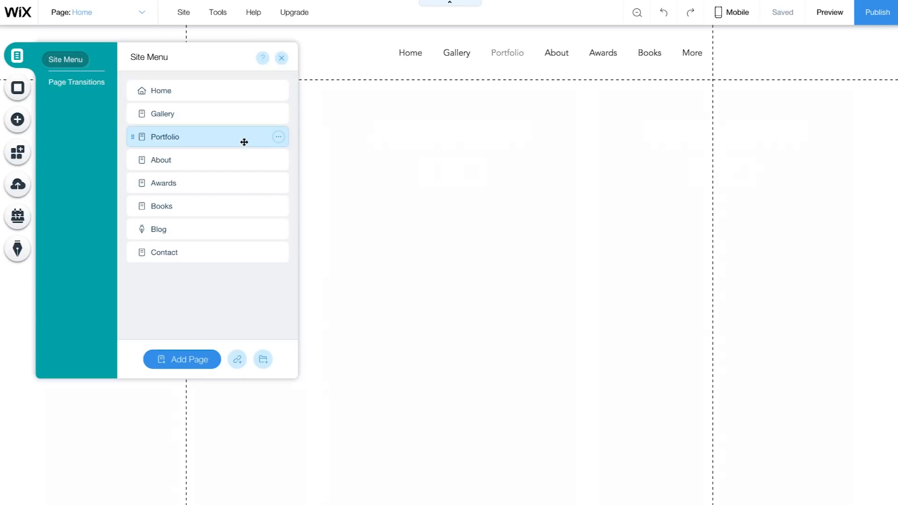
pyautogui.click(164, 136)
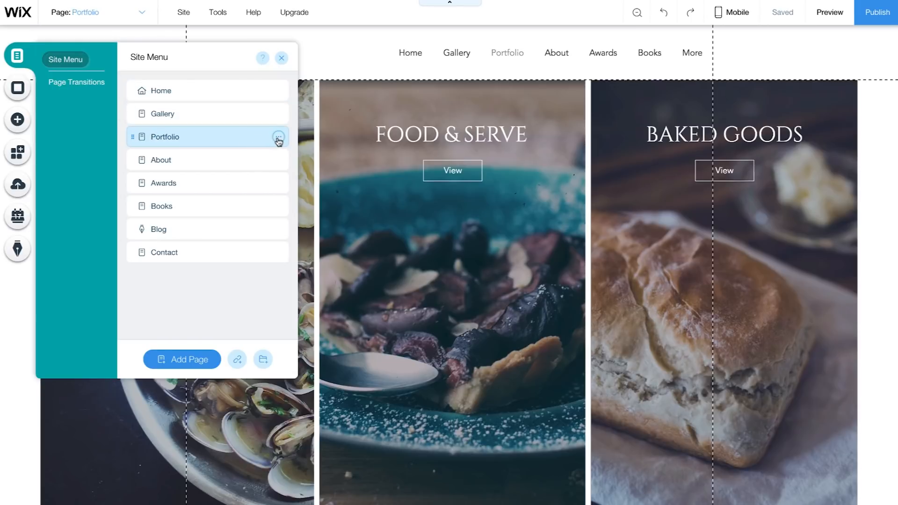
pyautogui.click(279, 137)
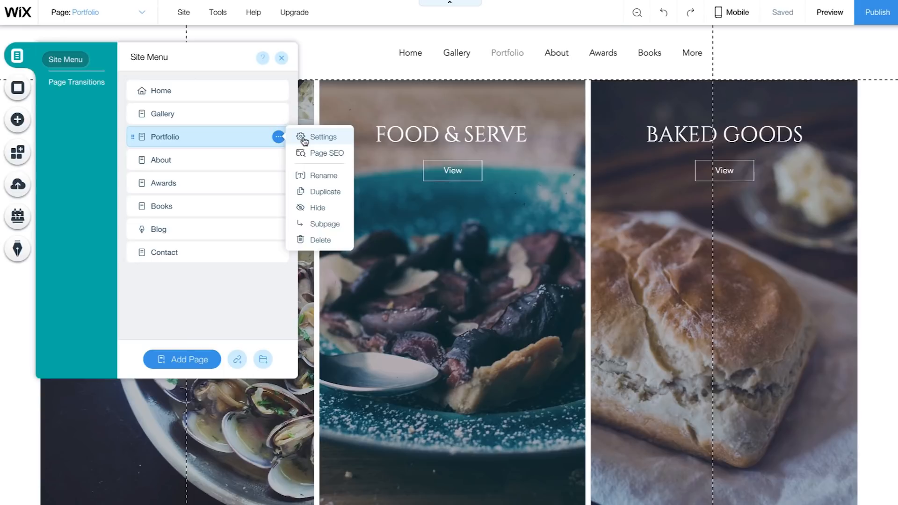
pyautogui.click(324, 136)
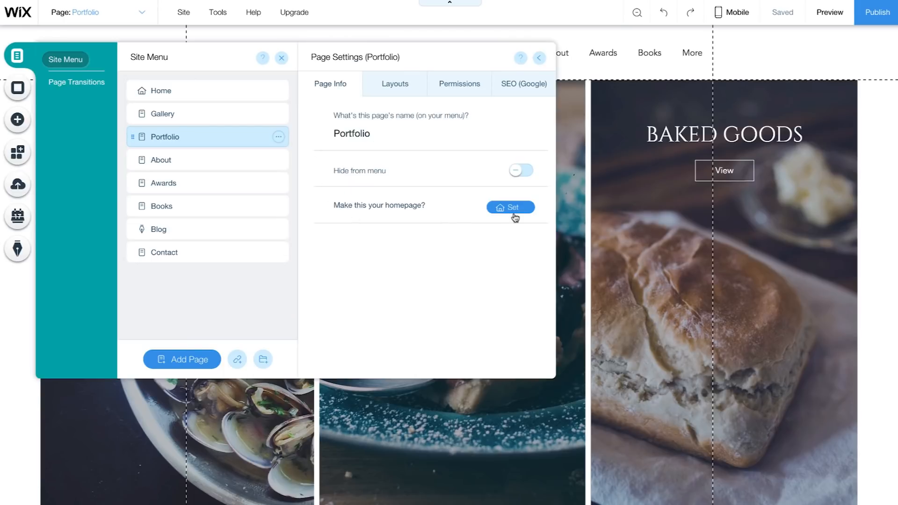
pyautogui.click(510, 206)
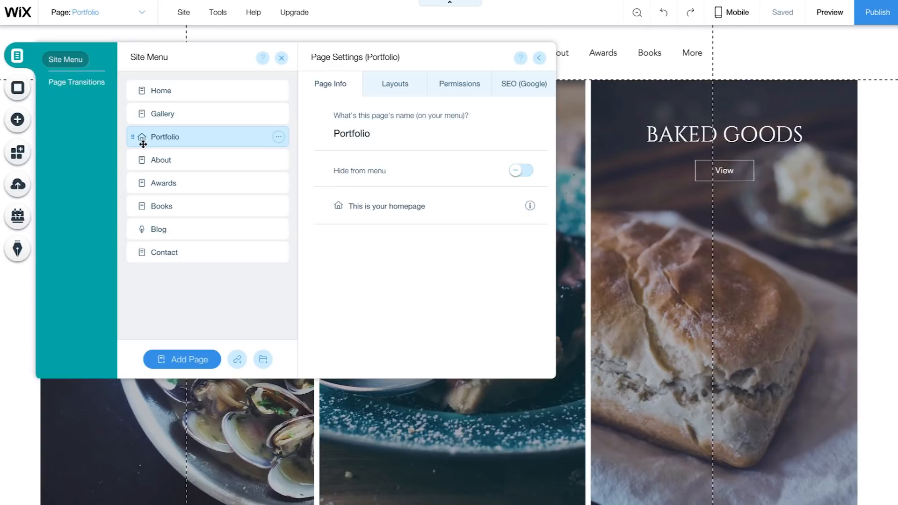
pyautogui.click(281, 58)
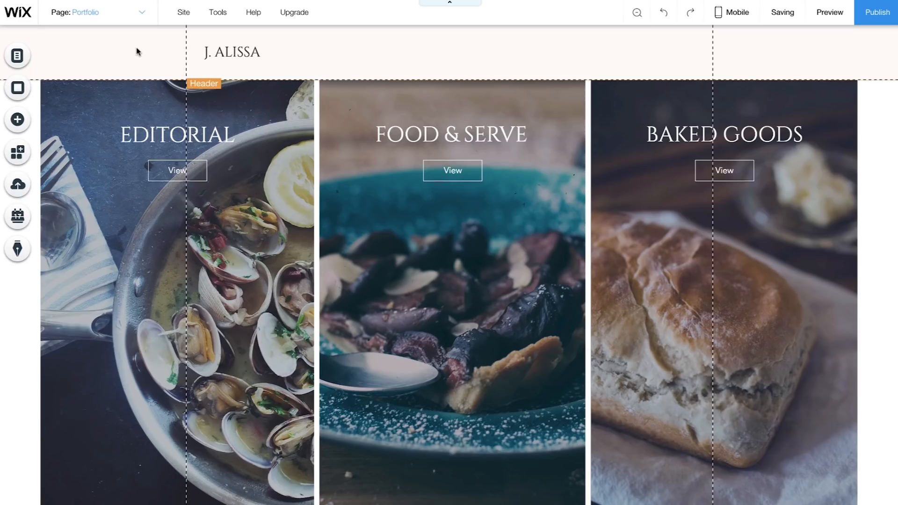
pyautogui.moveTo(17, 120)
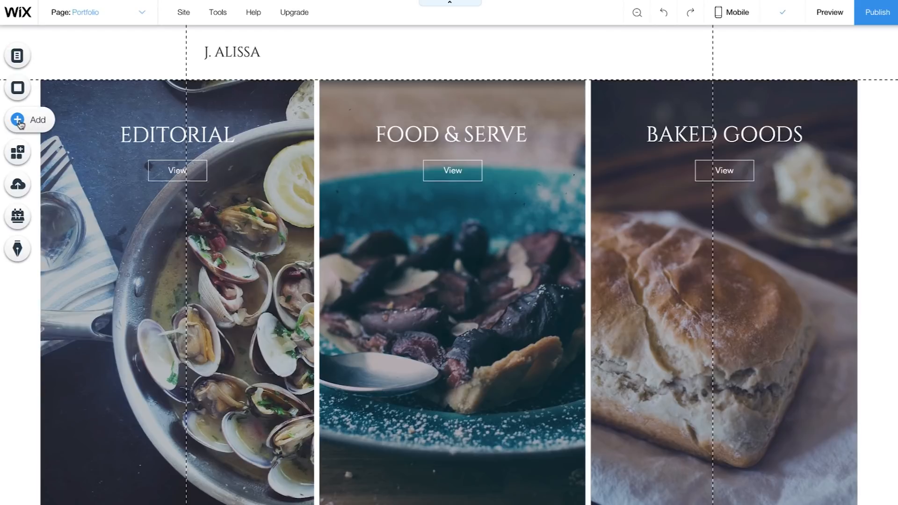
# Open the Add elements panel and scroll through the themed, horizontal and vertical menus.
pyautogui.click(17, 120)
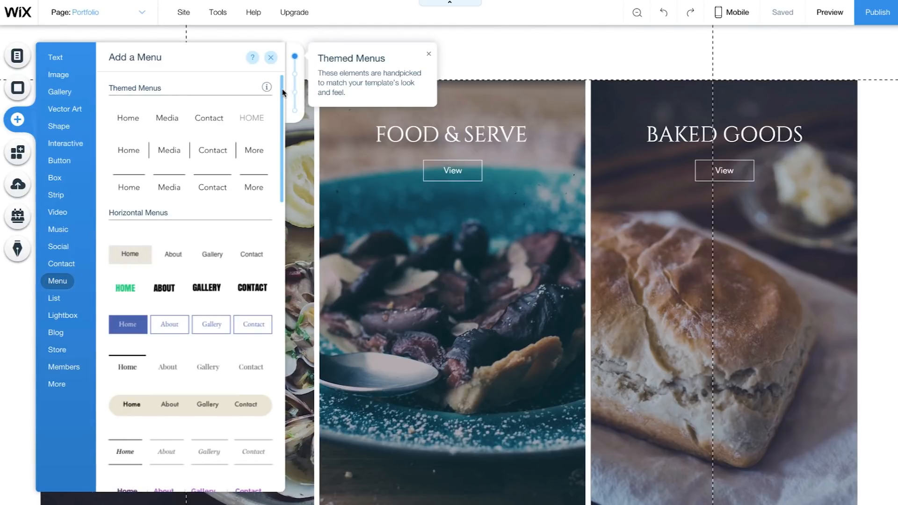
pyautogui.scroll(-3)
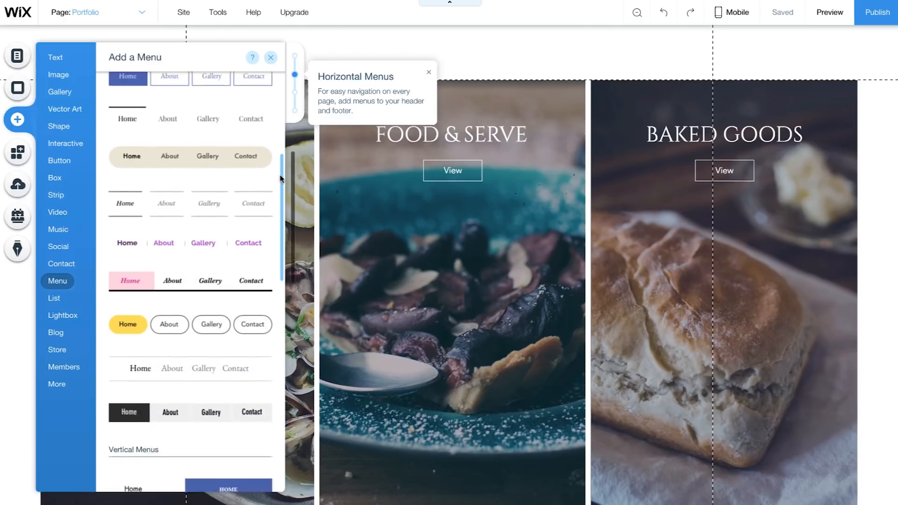
pyautogui.scroll(-3)
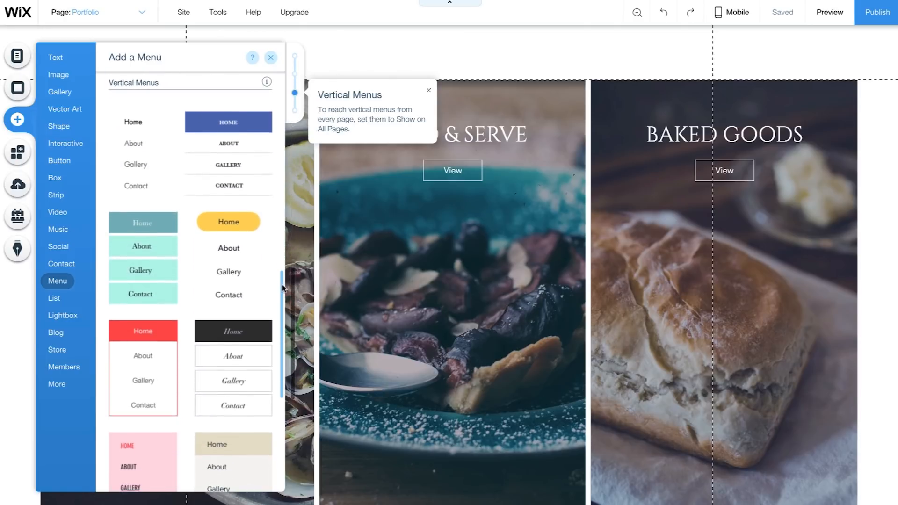